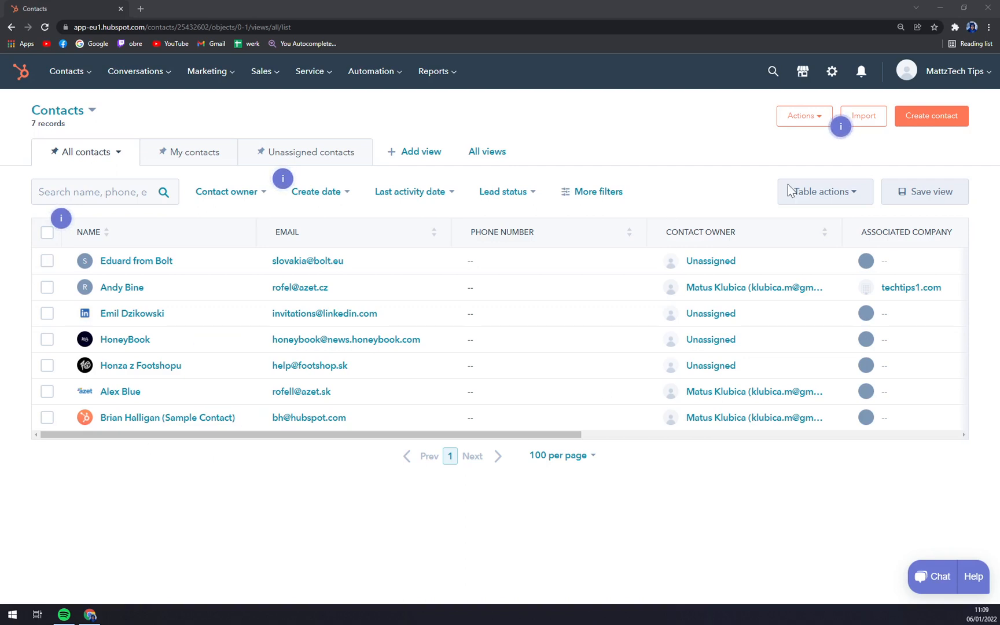
mouse_move(902, 89)
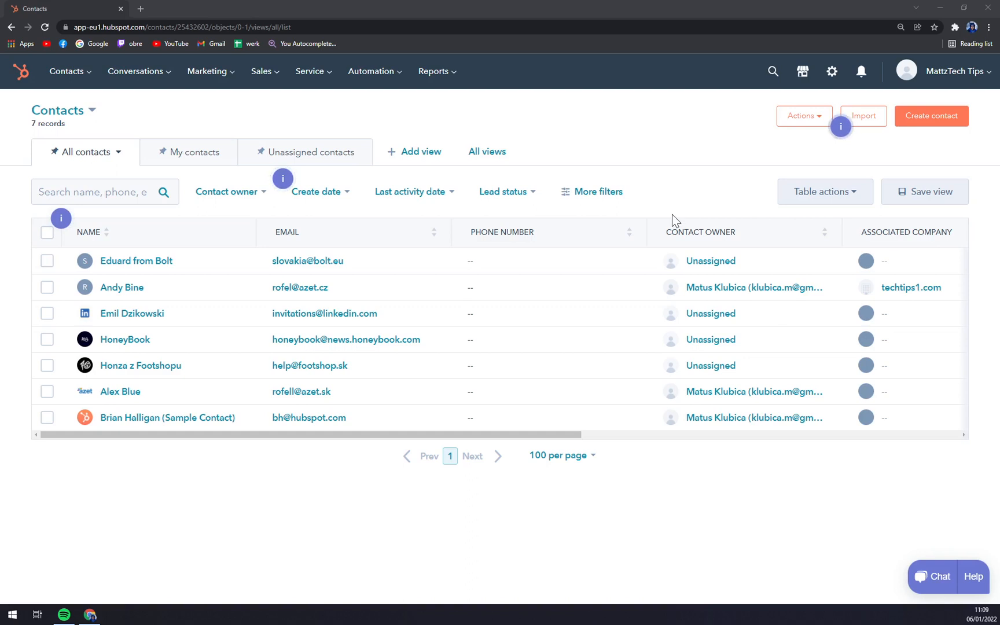
mouse_move(626, 131)
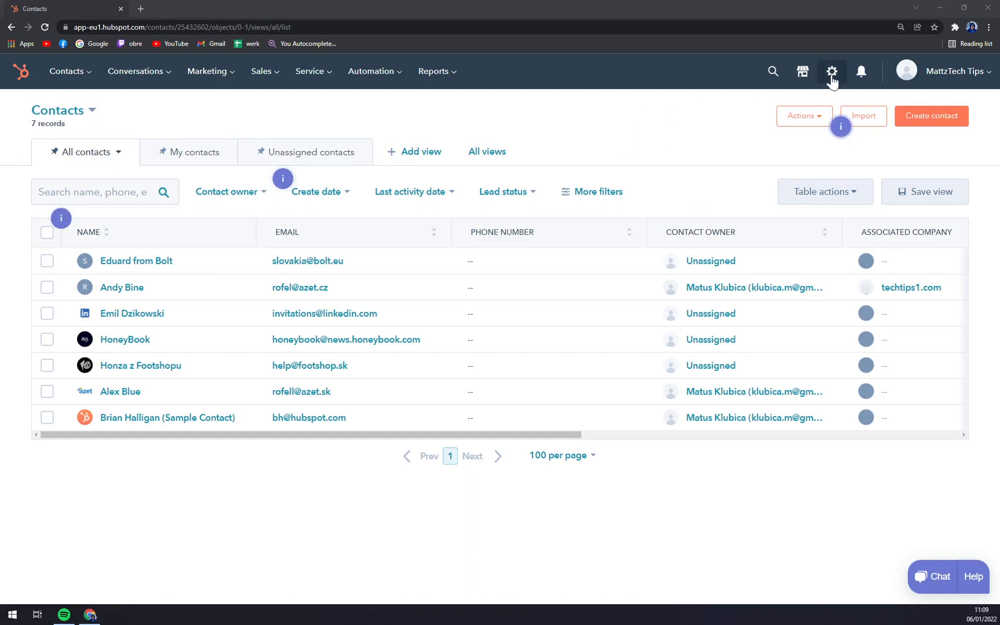
Step: From settings, open General preferences and show the Profile Image change options
click(832, 71)
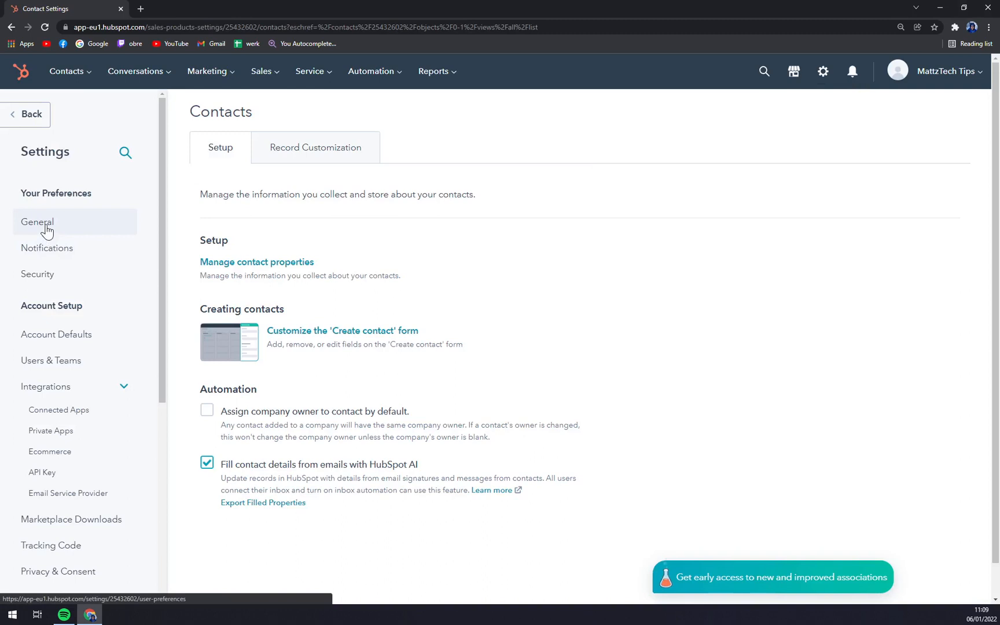
click(37, 222)
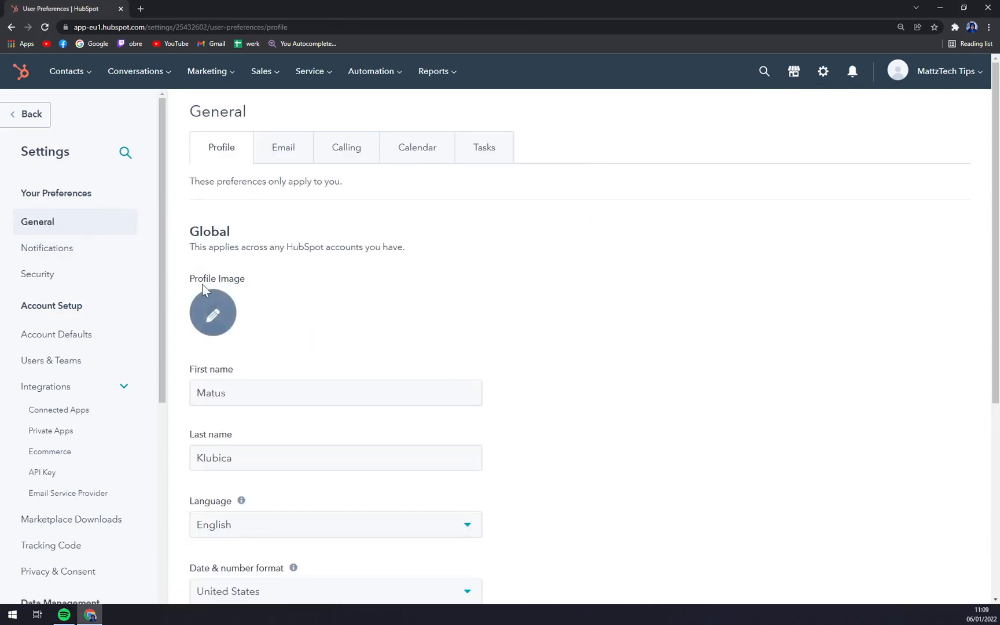
click(213, 314)
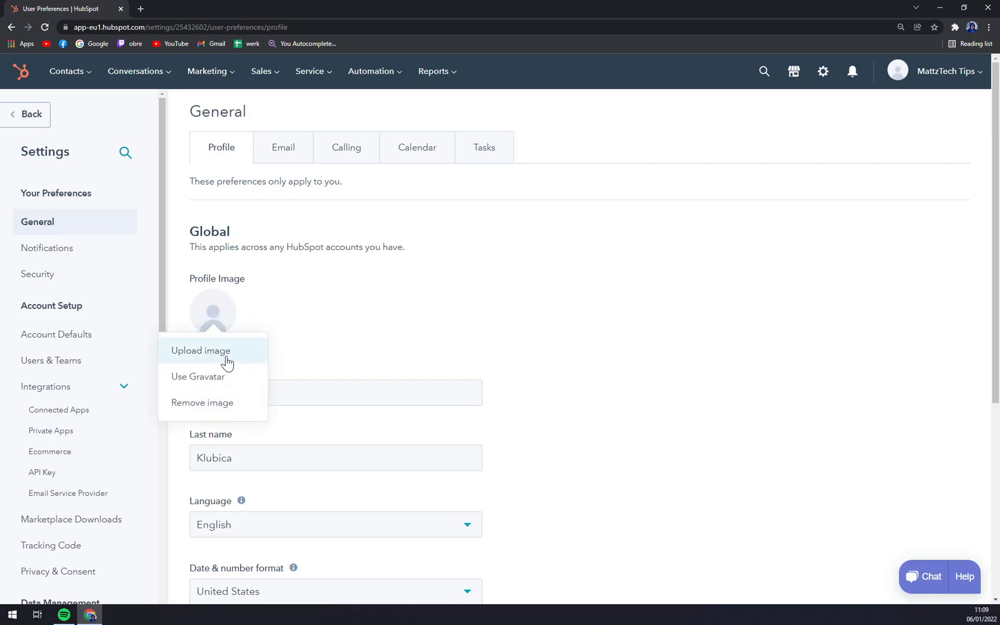
Step: Upload and save moonmoon.png as the profile image, then dismiss the success banner
click(200, 350)
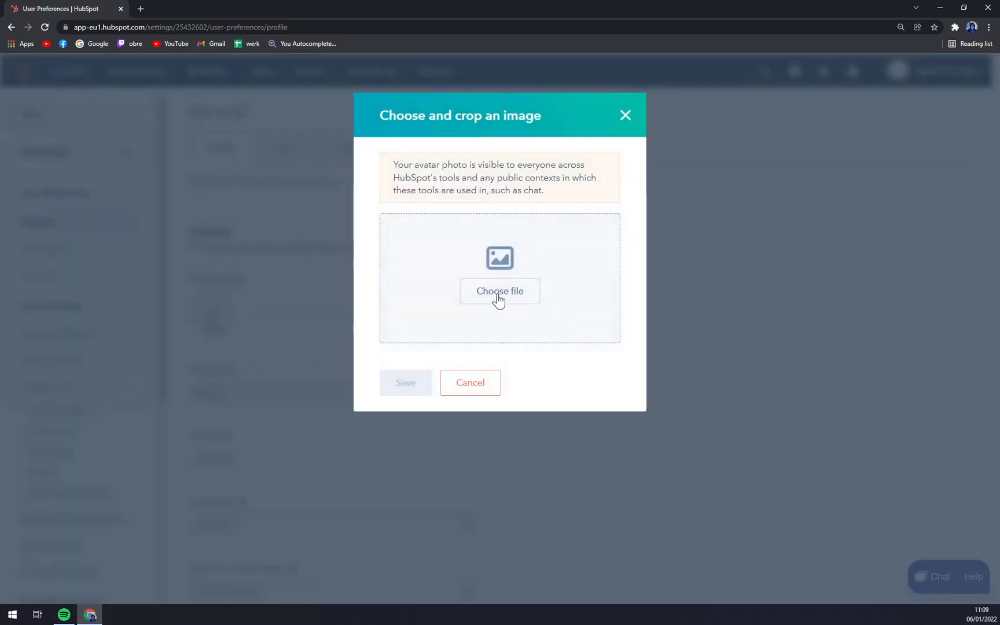
click(500, 292)
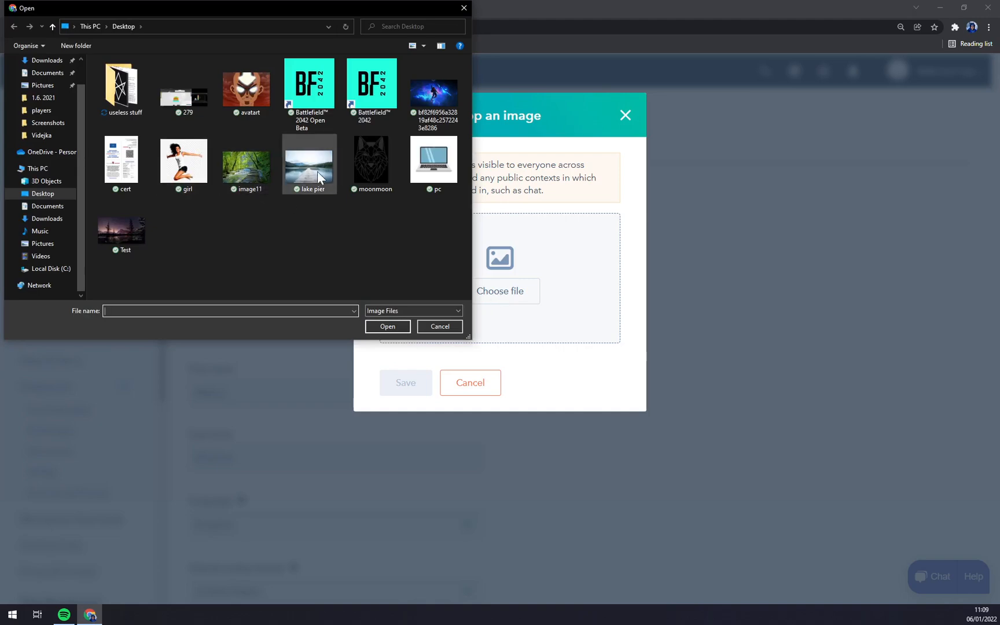
mouse_move(371, 163)
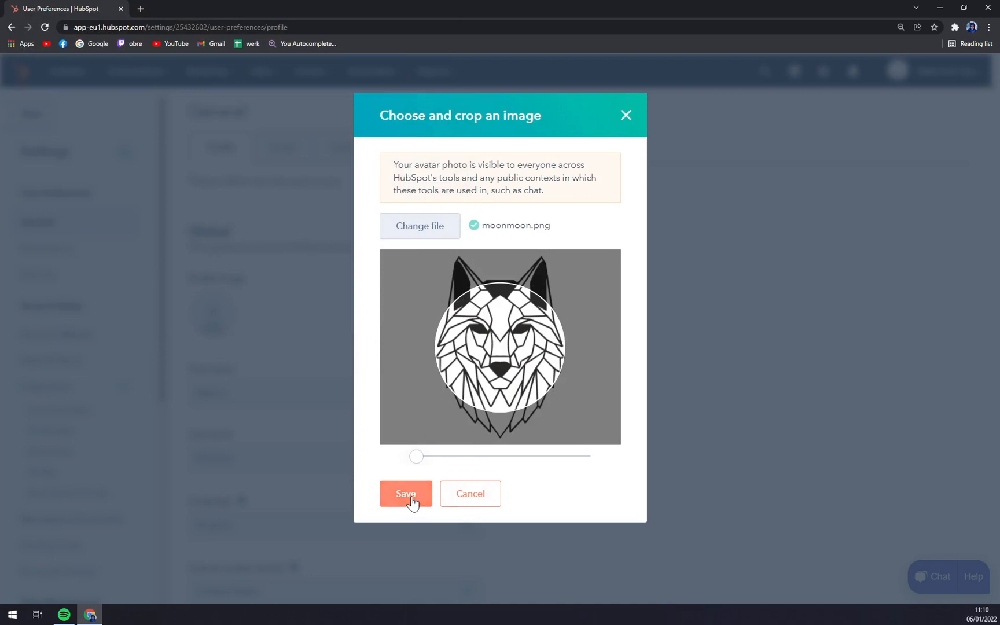
click(405, 493)
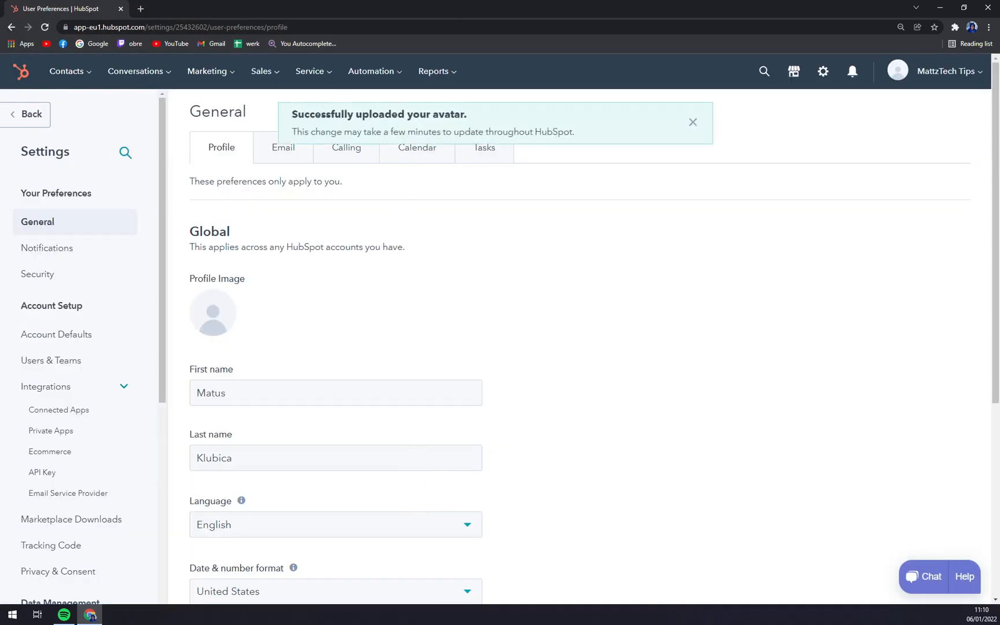
mouse_move(475, 142)
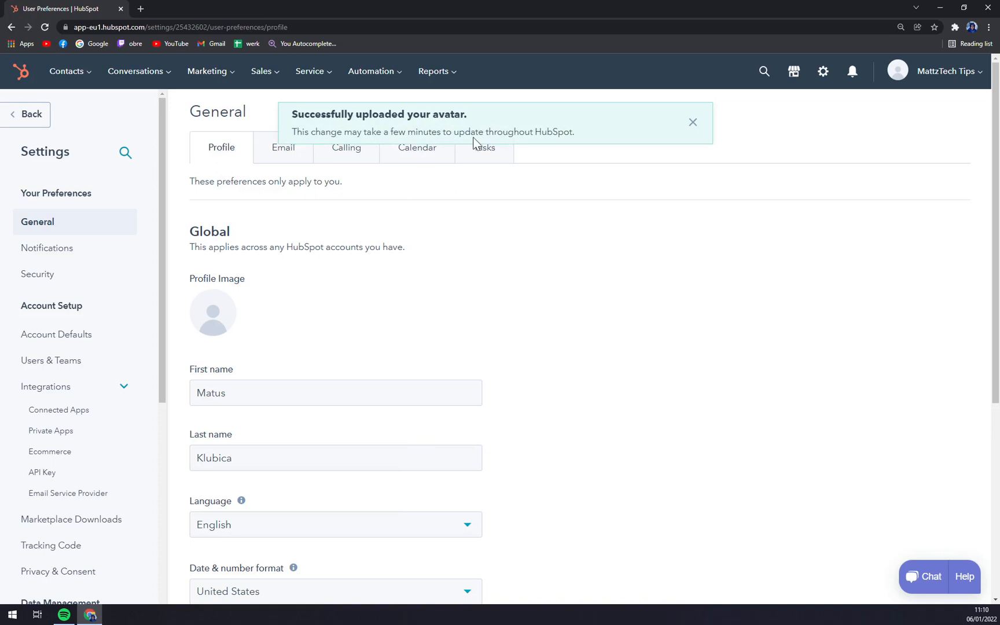
click(693, 121)
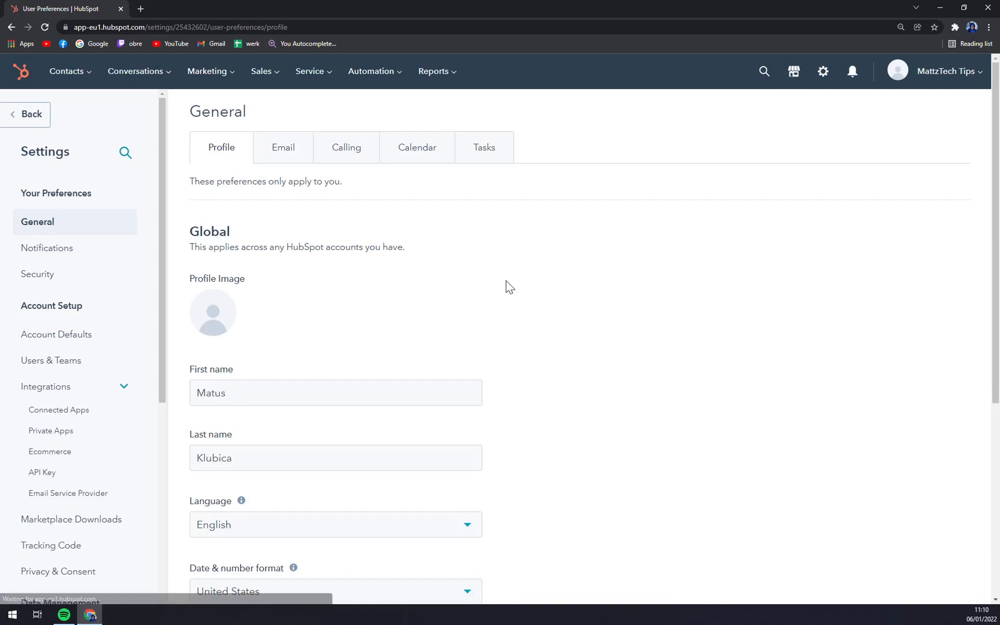
Step: Go to Email and back to Profile, then select Use Gravatar for the profile image
click(283, 148)
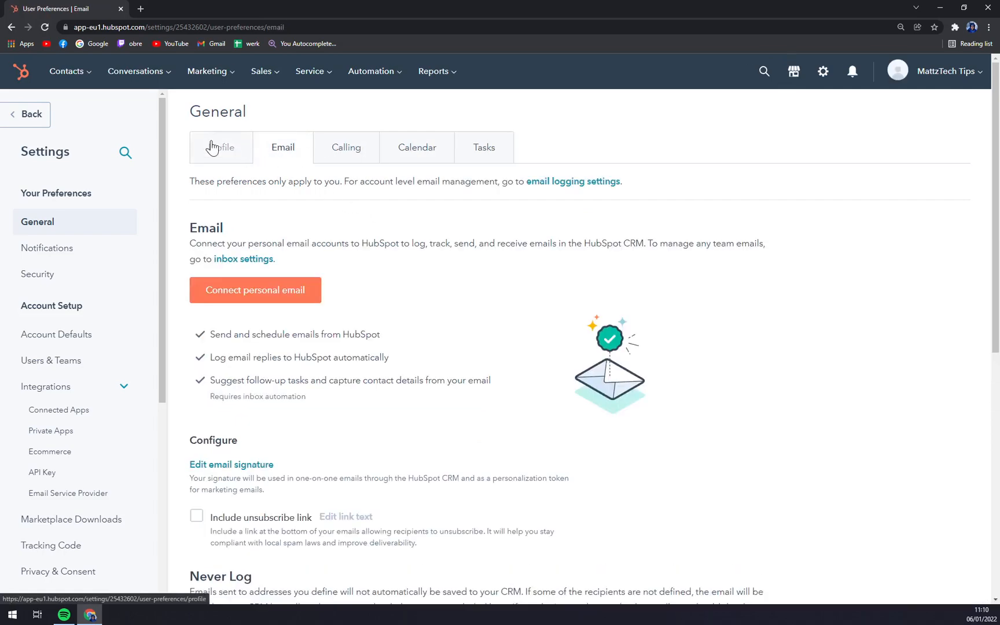
click(221, 147)
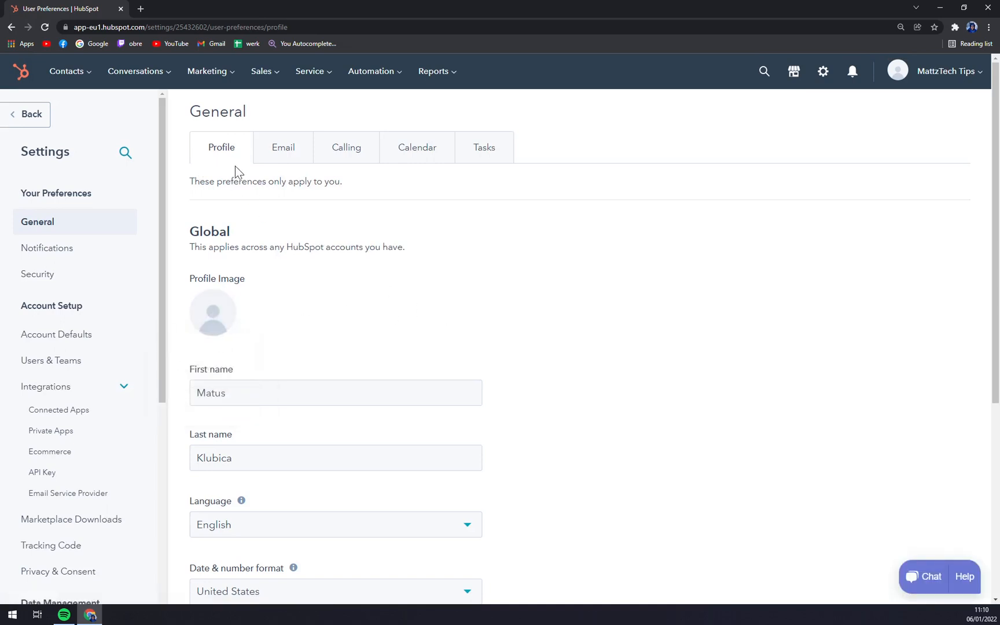
mouse_move(301, 194)
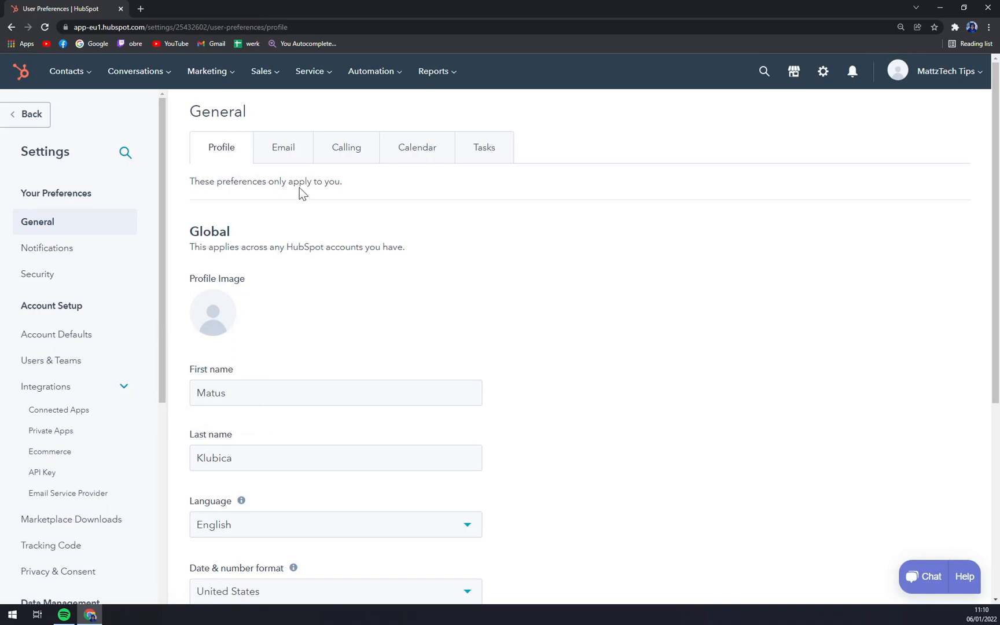
click(213, 312)
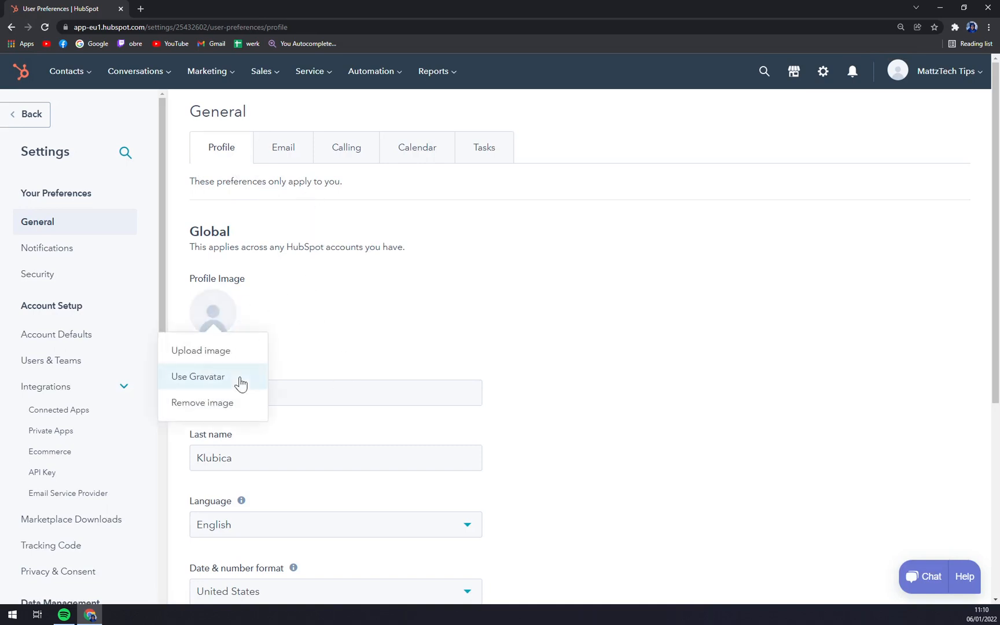
click(198, 376)
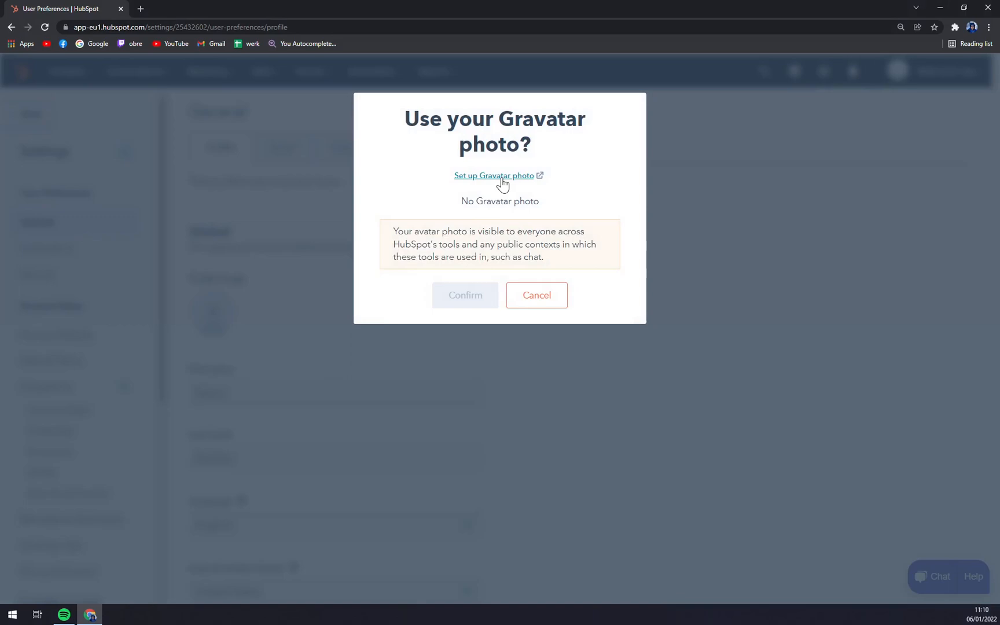
Step: Open Gravatar's WordPress.com sign-up page and submit a first sign-up attempt
click(494, 175)
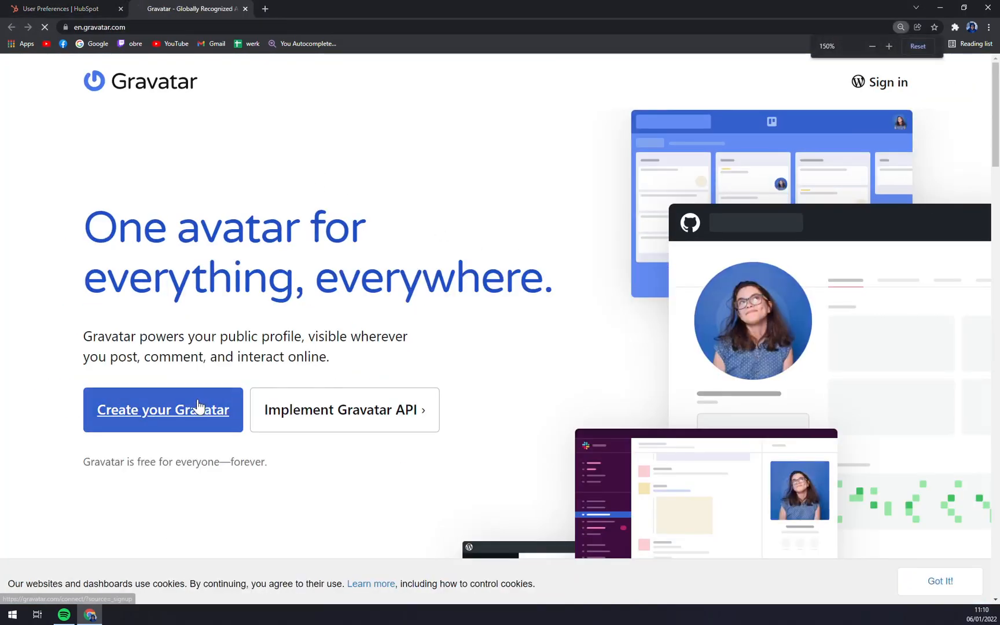
click(163, 410)
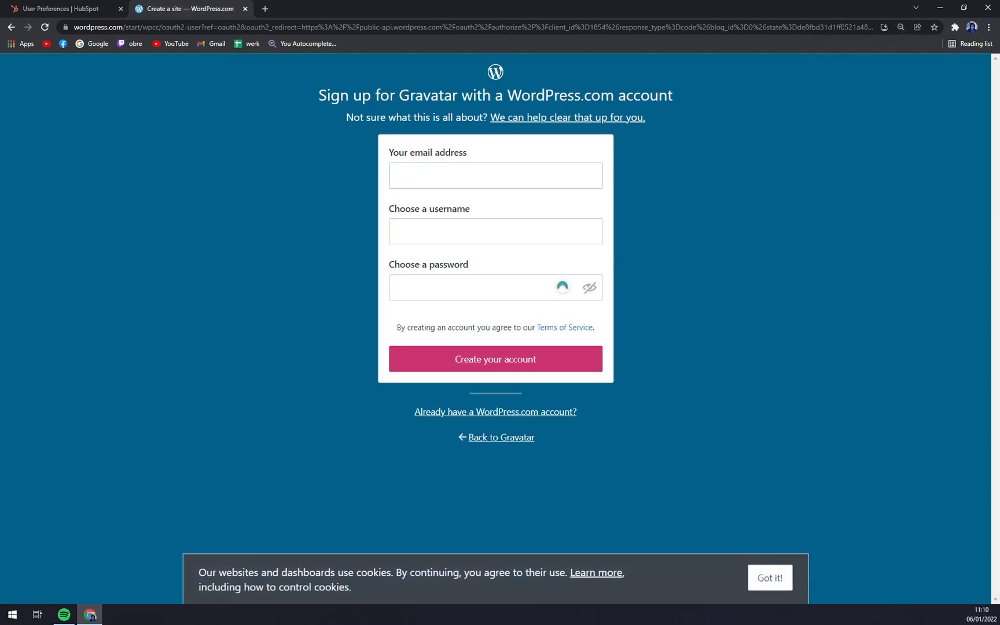
click(494, 175)
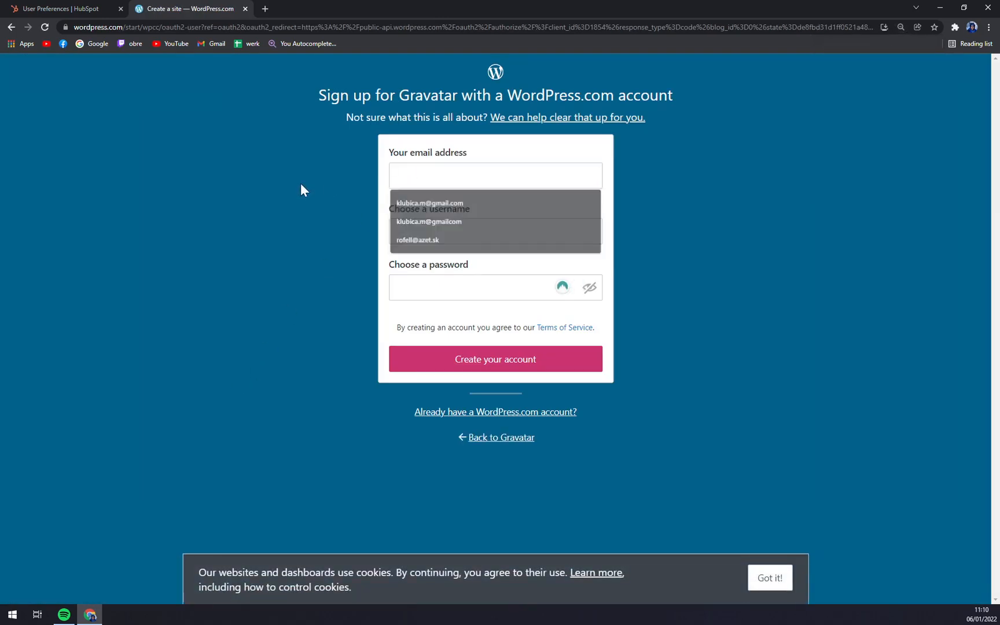
click(495, 359)
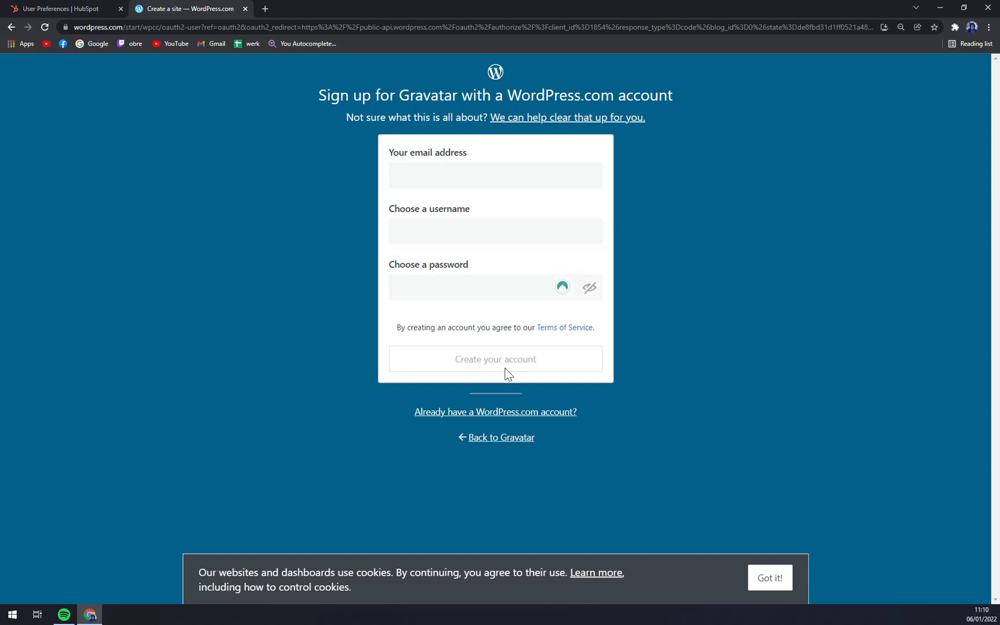
Step: Re-enter the saved email address and create the Gravatar account
click(495, 176)
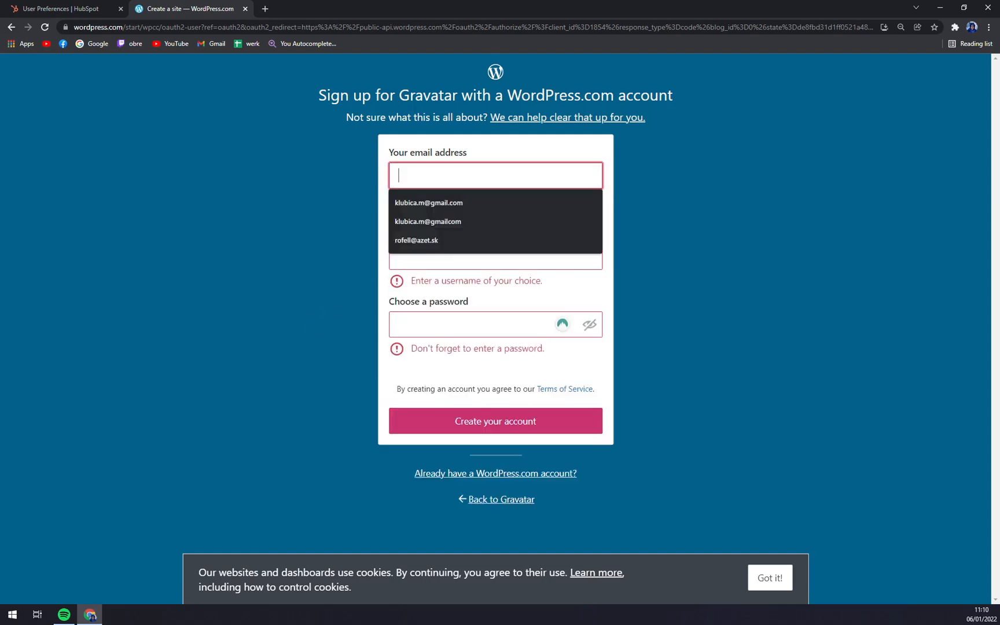
click(429, 203)
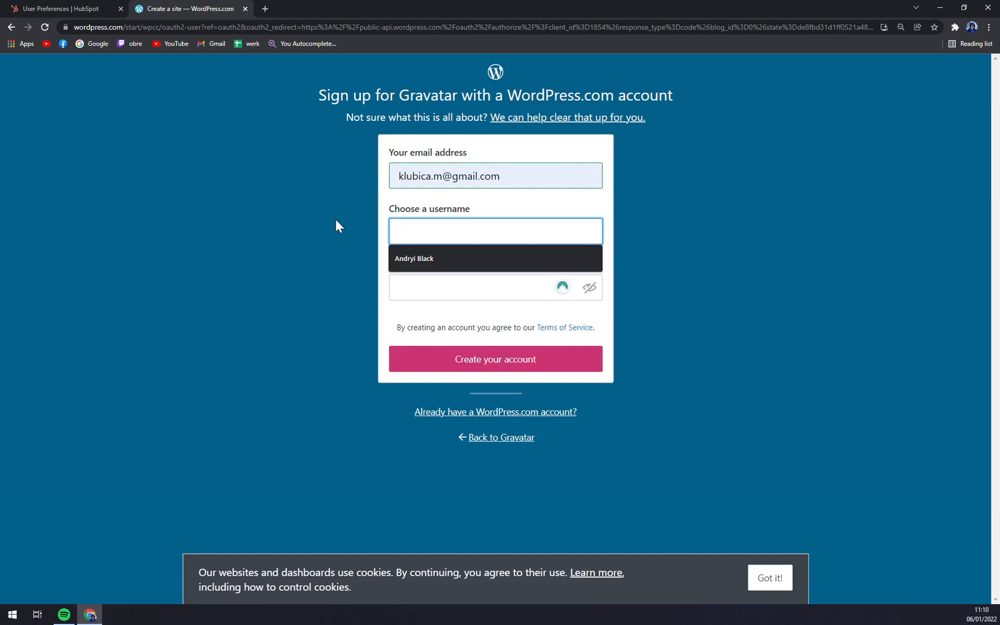
text(M)
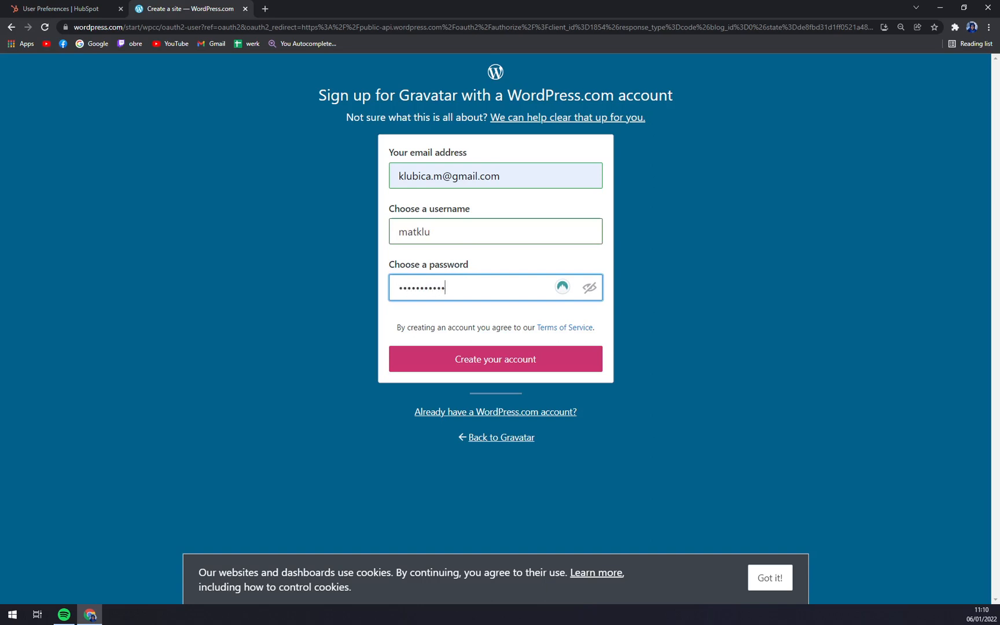
click(495, 359)
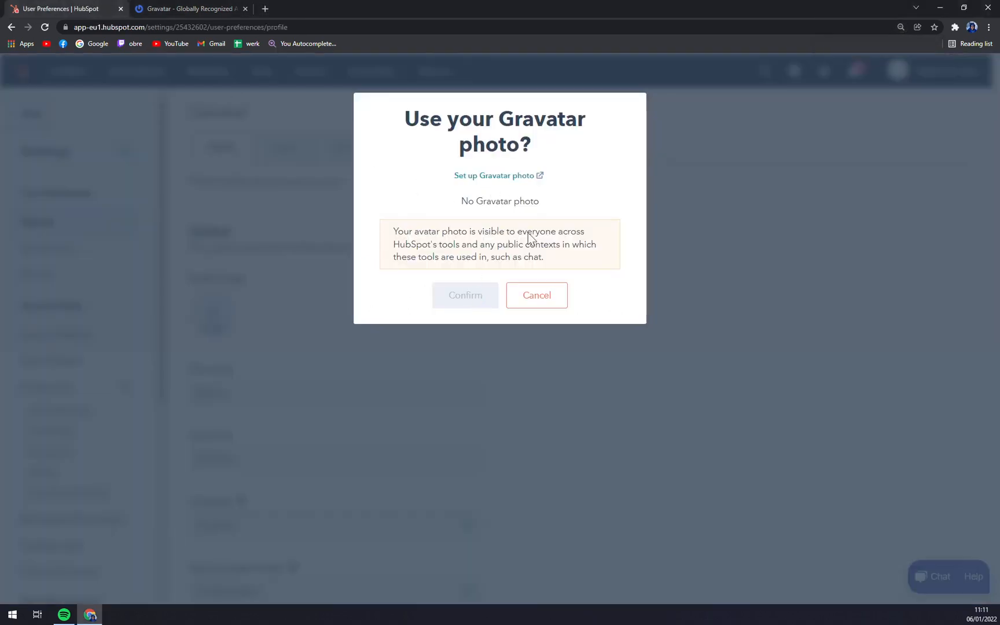
Step: Cancel HubSpot's Gravatar prompt, sign in to Gravatar with WordPress.com, then close that tab
click(537, 295)
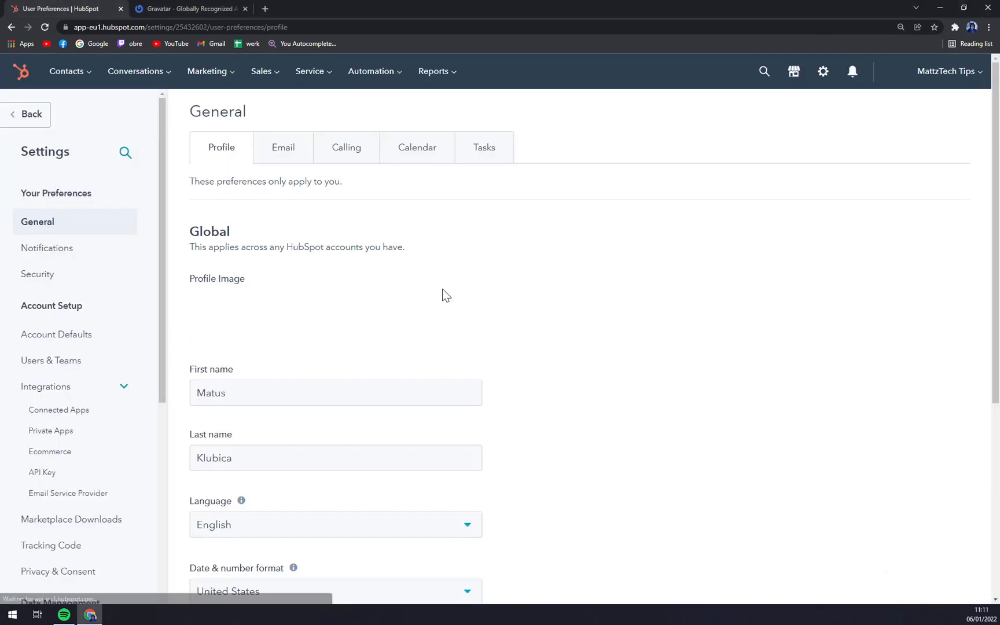
click(188, 8)
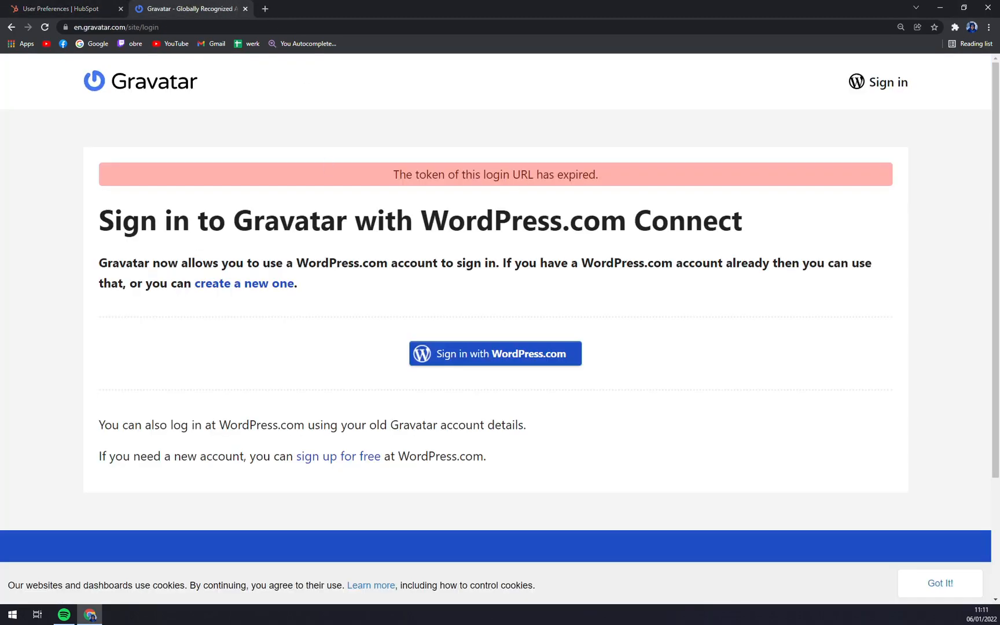
click(494, 354)
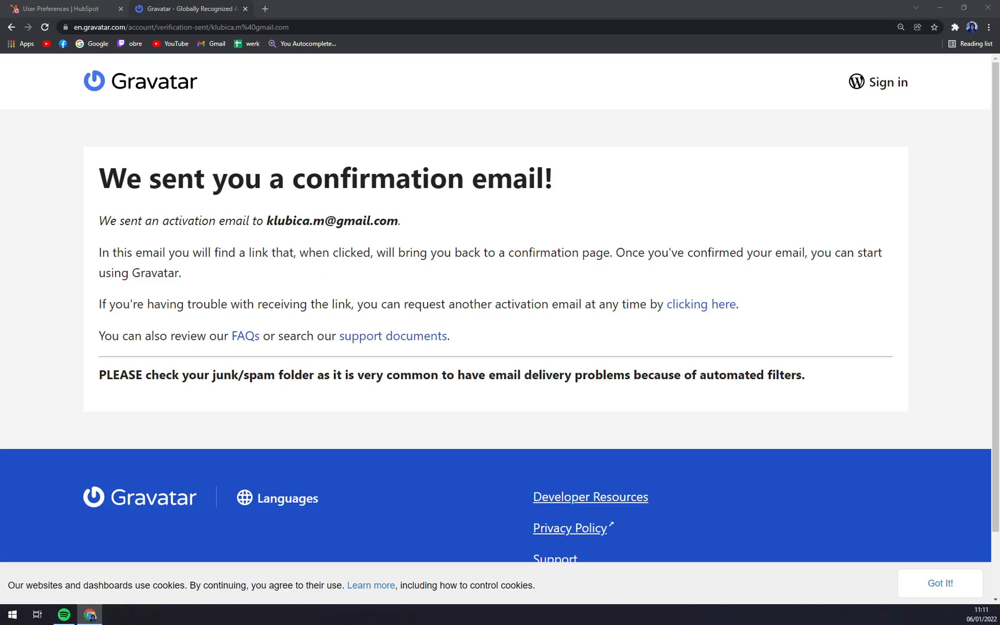
mouse_move(396, 147)
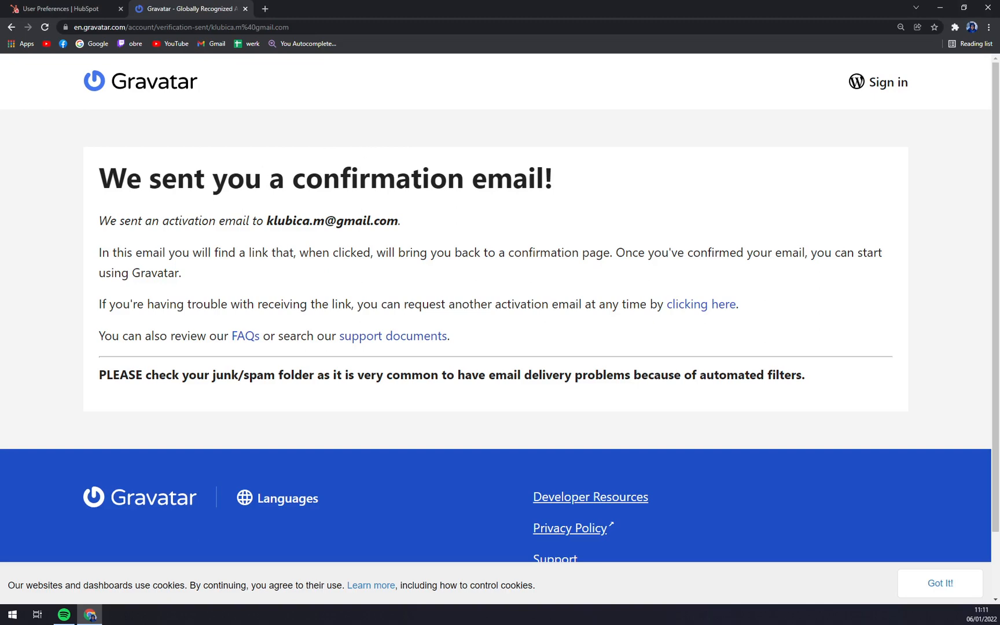
click(61, 8)
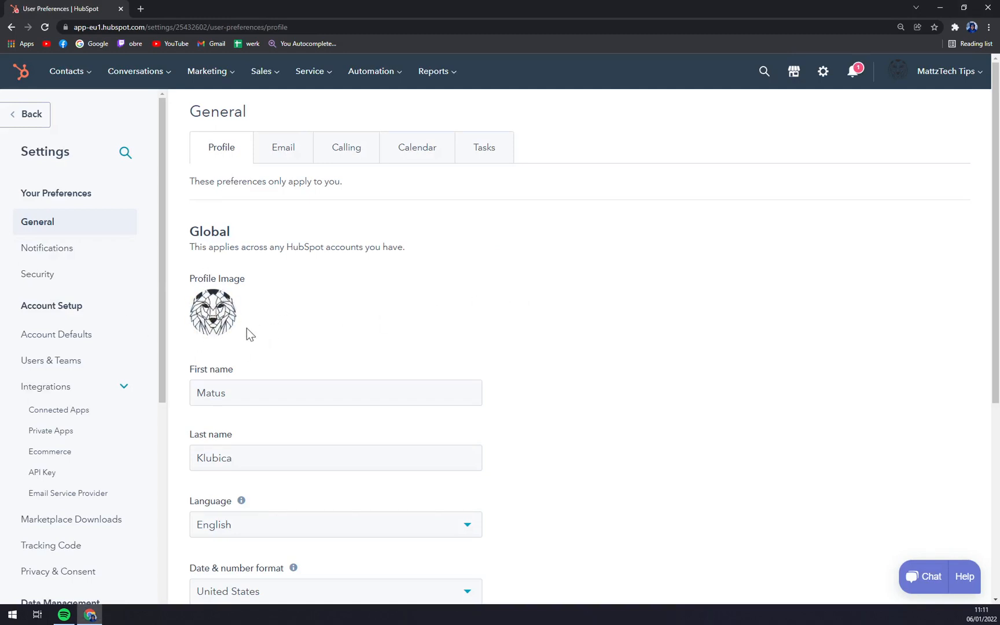
Step: Choose Remove image for the profile avatar and dismiss the removal notice
click(213, 312)
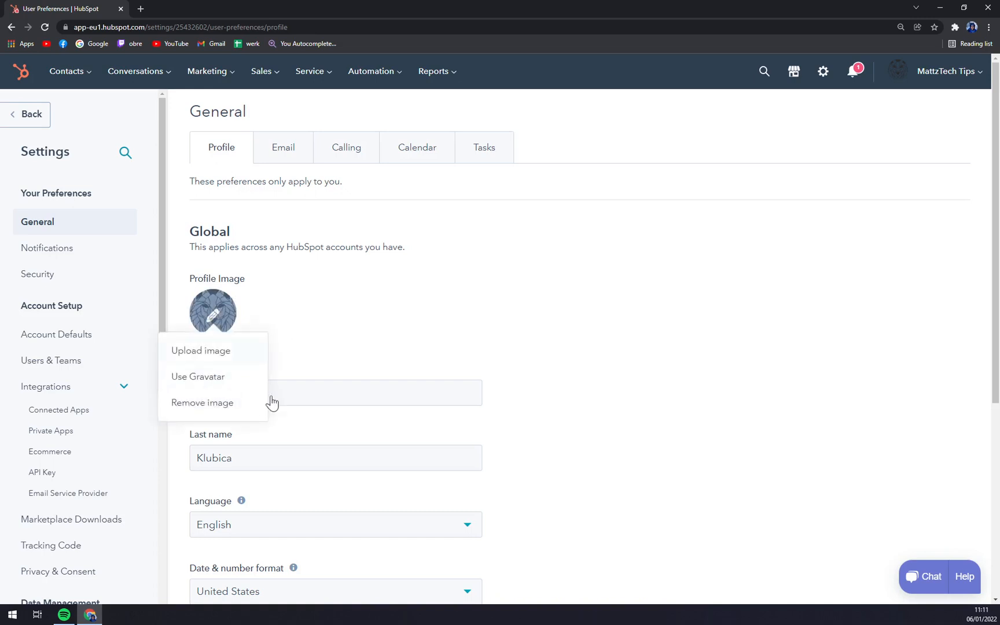
mouse_move(203, 324)
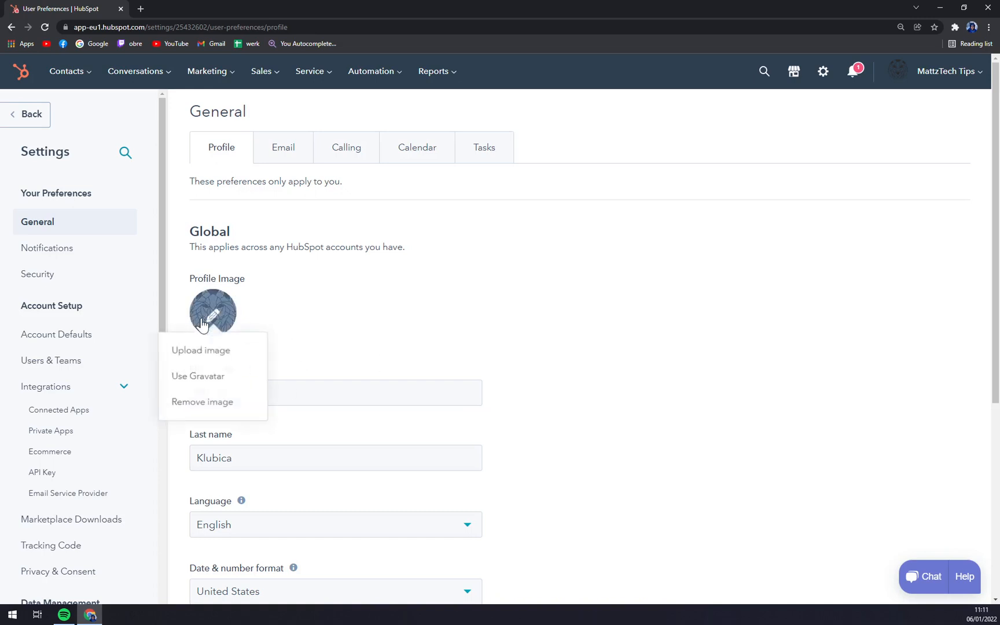
click(202, 402)
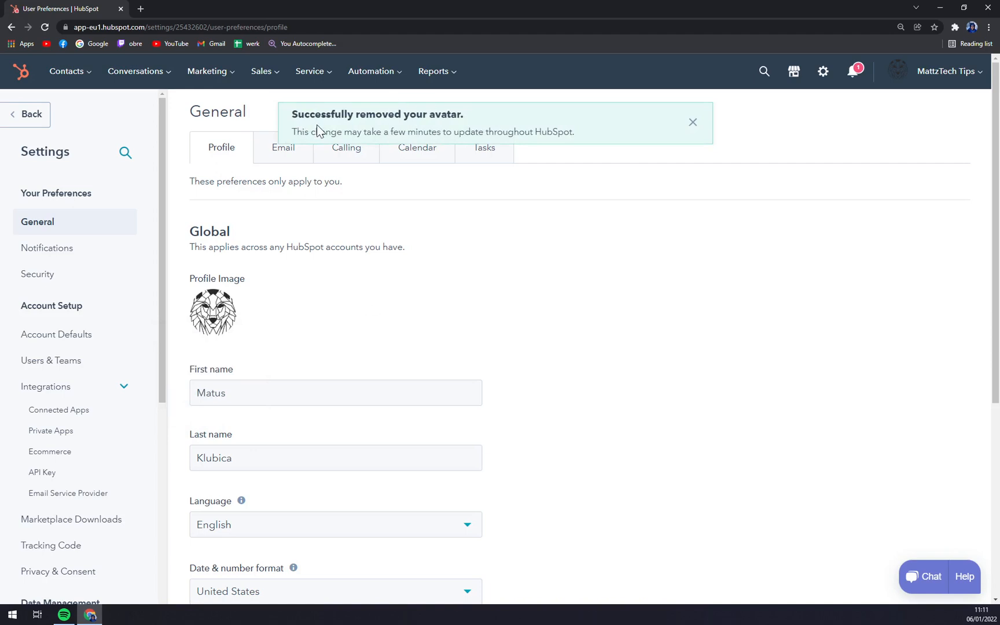
mouse_move(382, 115)
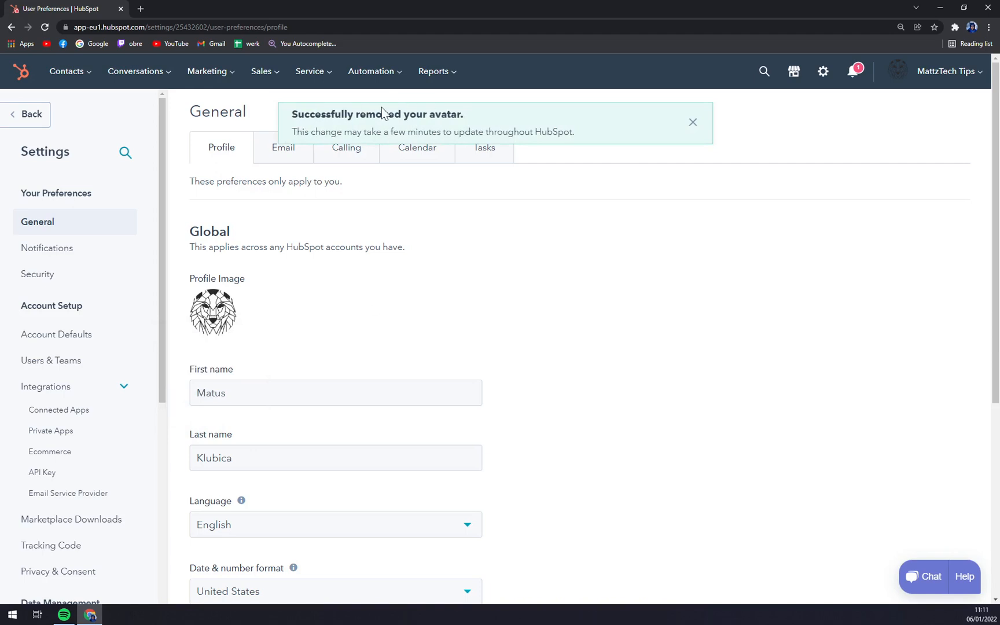
click(693, 121)
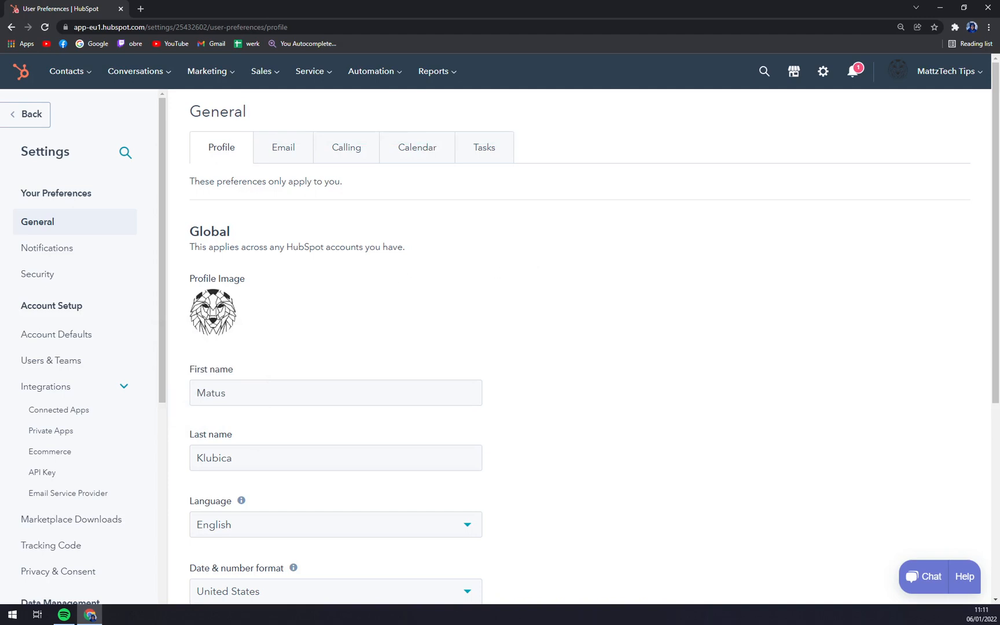